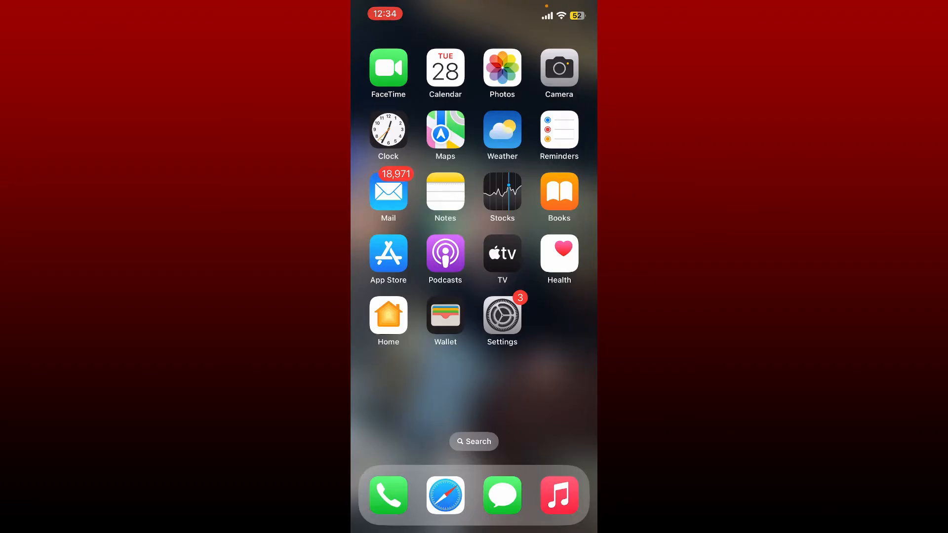
Swipe to the second Home Screen page with Files, Find My, YouTube and Pokémon GO
{"action": "scroll", "scroll_direction": "left", "scroll_amount": 3}
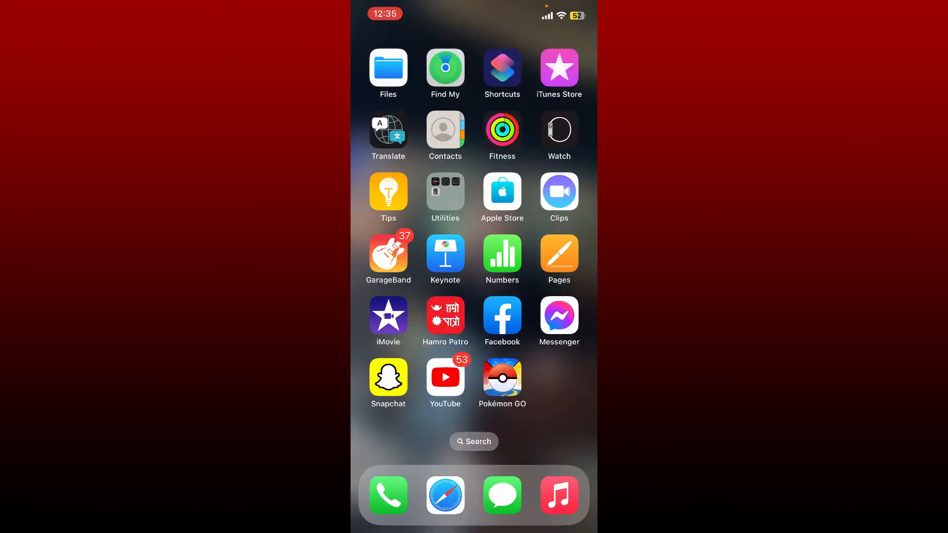
Launch Pokémon GO and choose Pokémon Trainer Club sign-in
{"action": "left_click", "coordinate": [502, 377]}
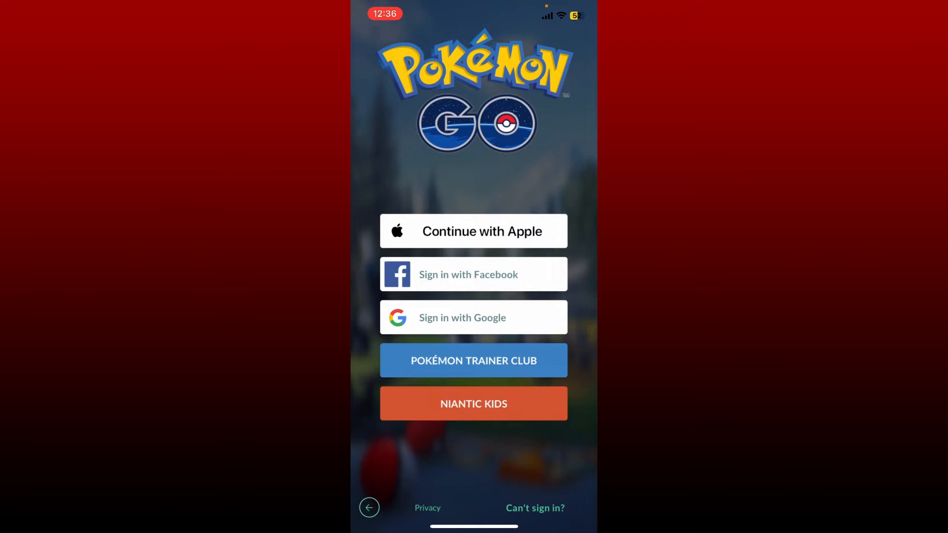
{"action": "left_click", "coordinate": [474, 360]}
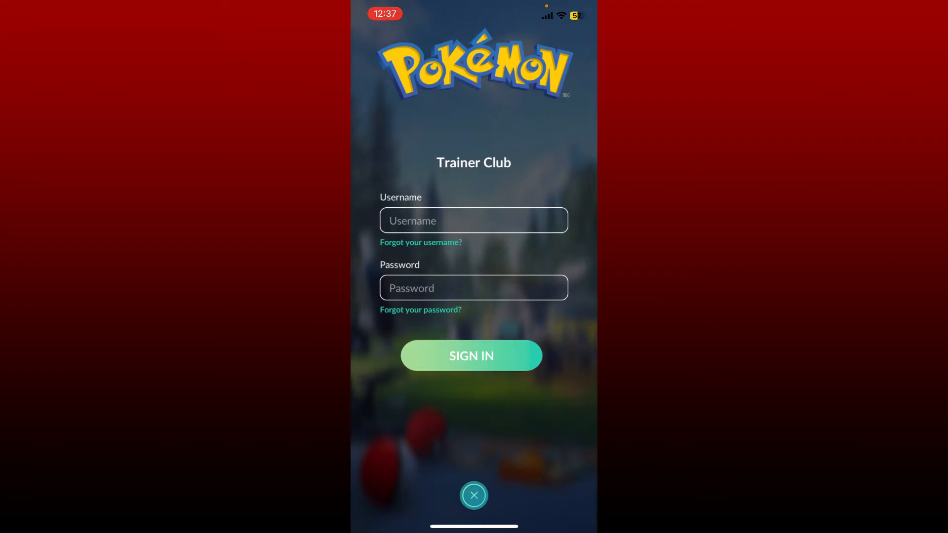
Bring up Control Center, then dismiss it
{"action": "left_click", "coordinate": [474, 495]}
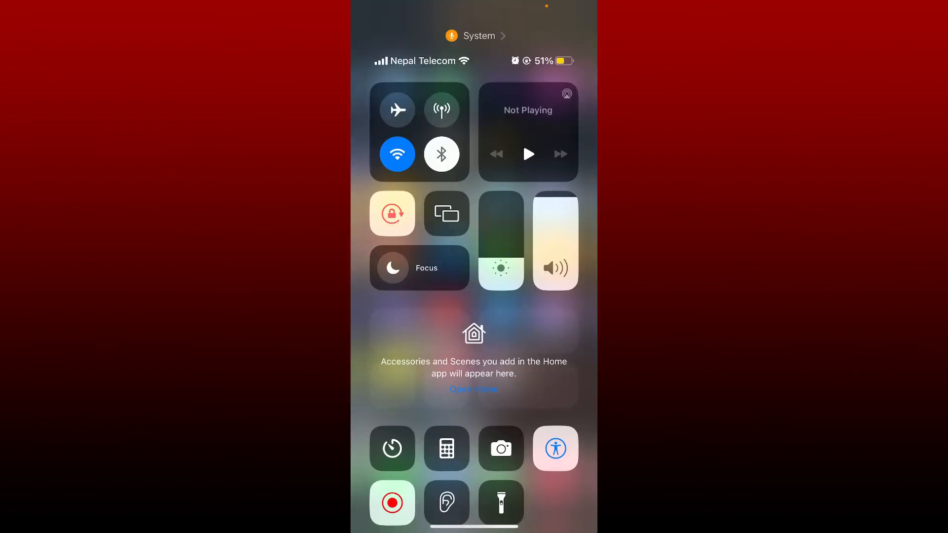
{"action": "left_click", "coordinate": [396, 110]}
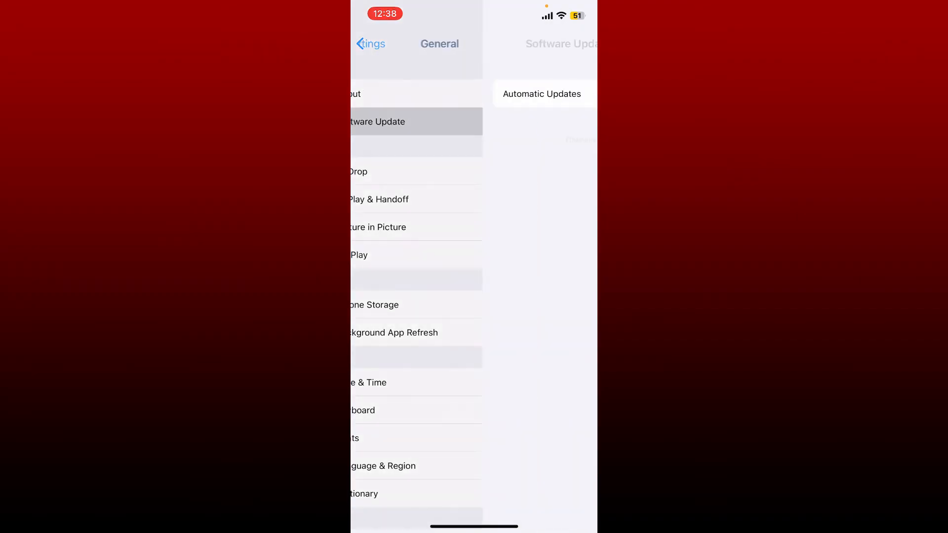
{"action": "left_click", "coordinate": [415, 121]}
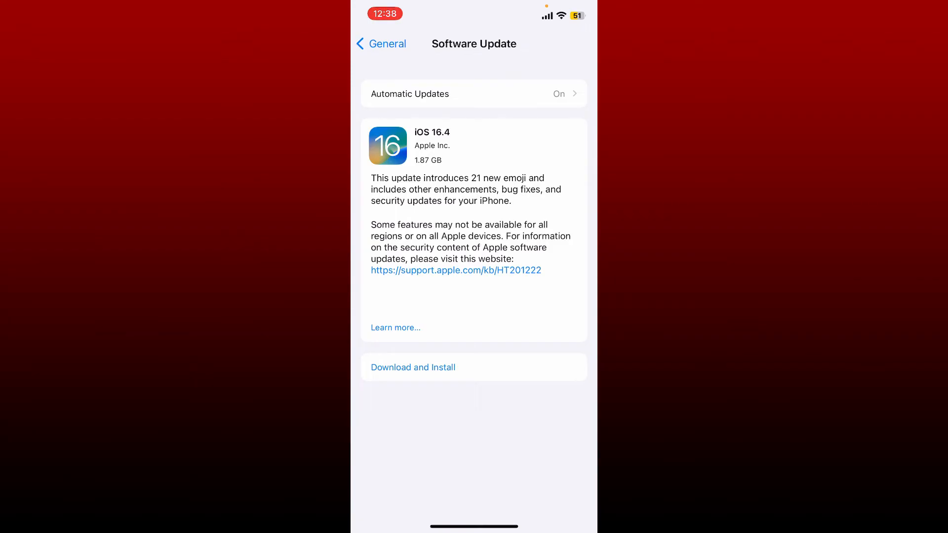
{"action": "left_click", "coordinate": [380, 43]}
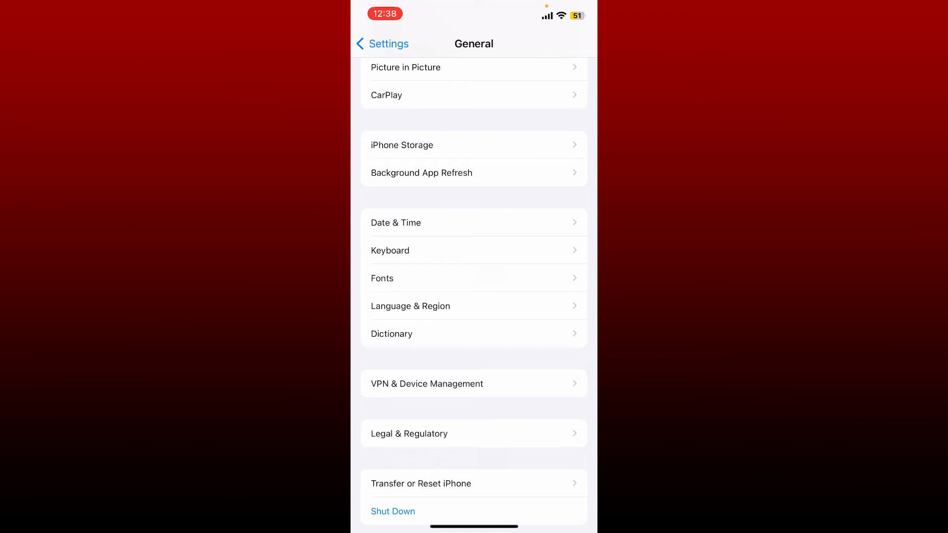
Offload Pokémon GO from iPhone Storage and confirm
{"action": "left_click", "coordinate": [401, 145]}
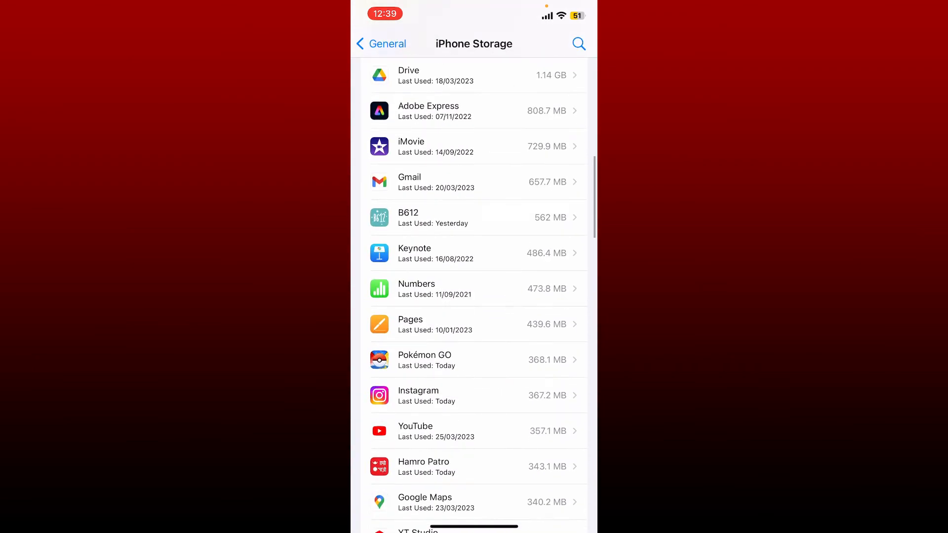
{"action": "left_click", "coordinate": [477, 360]}
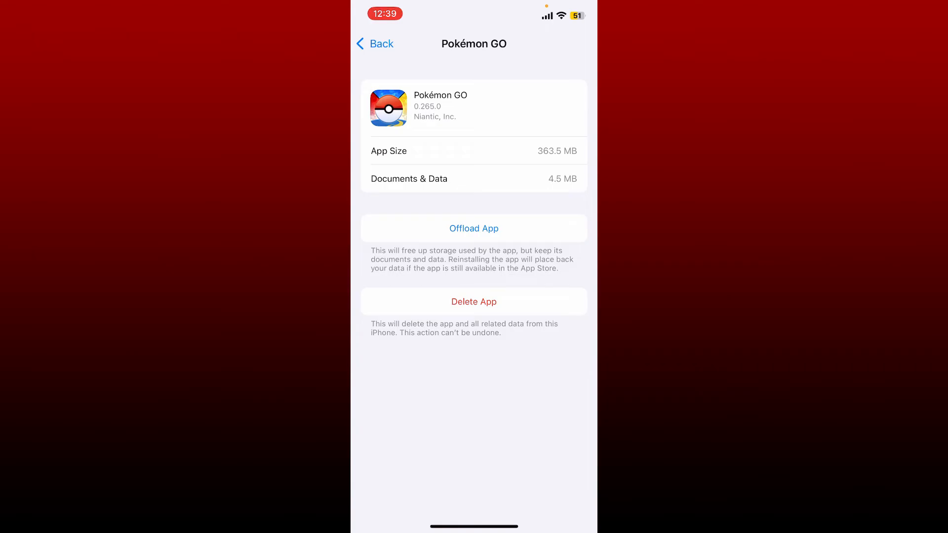
{"action": "left_click", "coordinate": [473, 228]}
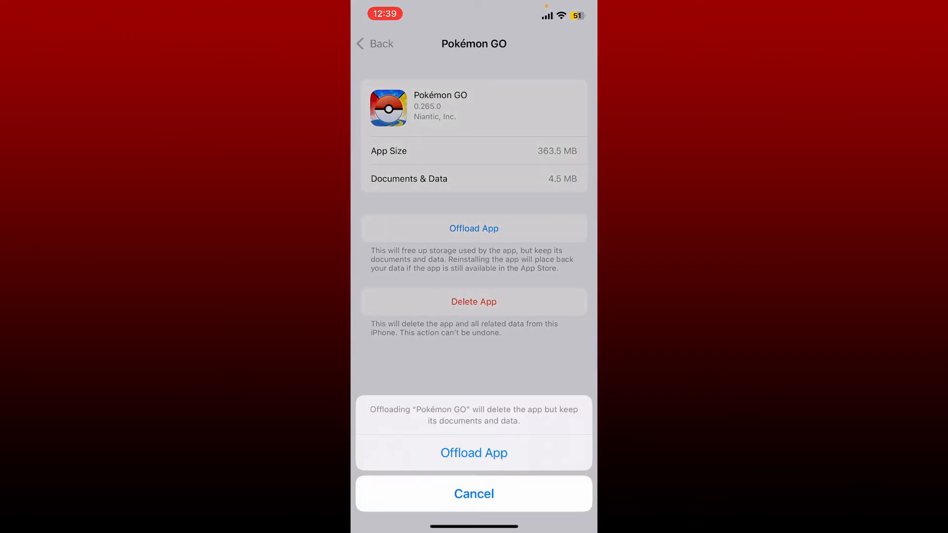
{"action": "left_click", "coordinate": [474, 453]}
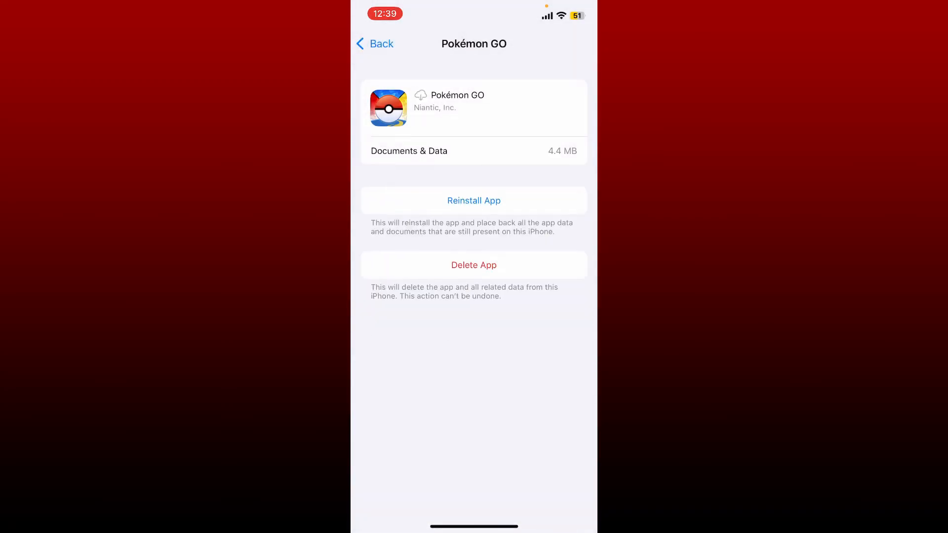
Reinstall Pokémon GO and relaunch it from the second Home Screen page
{"action": "left_click", "coordinate": [474, 200]}
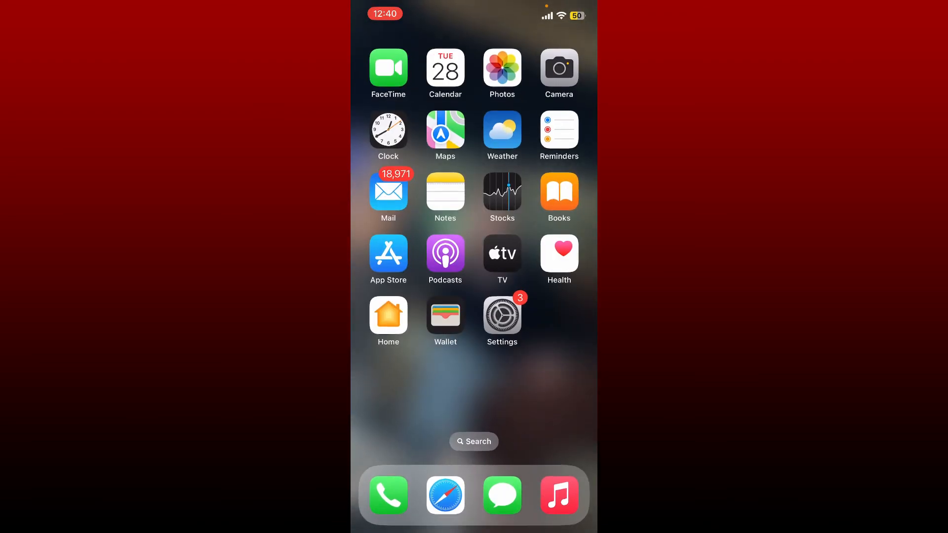
{"action": "scroll", "scroll_direction": "left", "scroll_amount": 3}
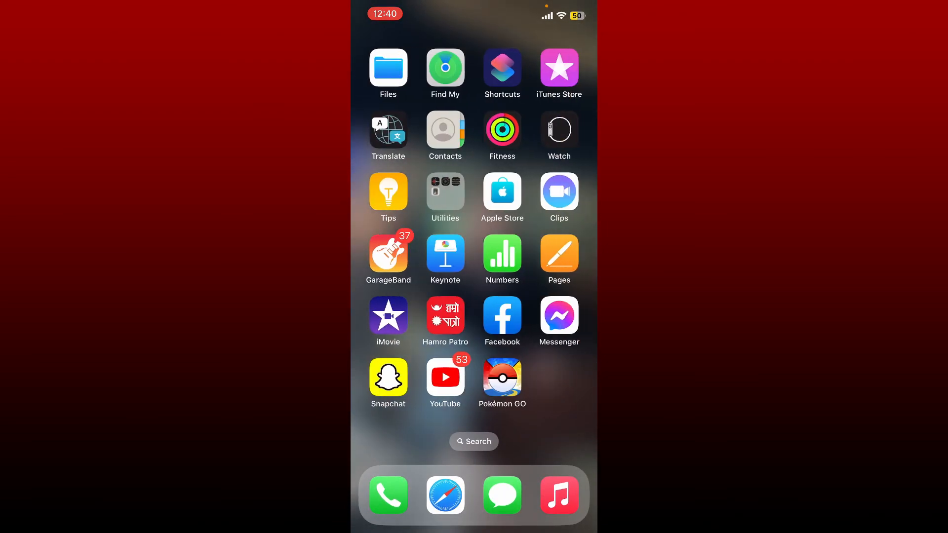
{"action": "left_click", "coordinate": [501, 377]}
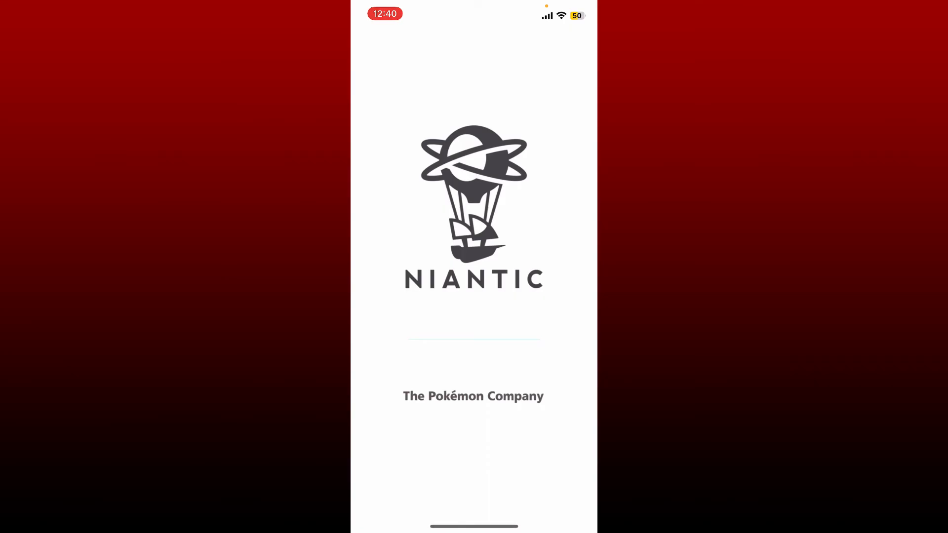